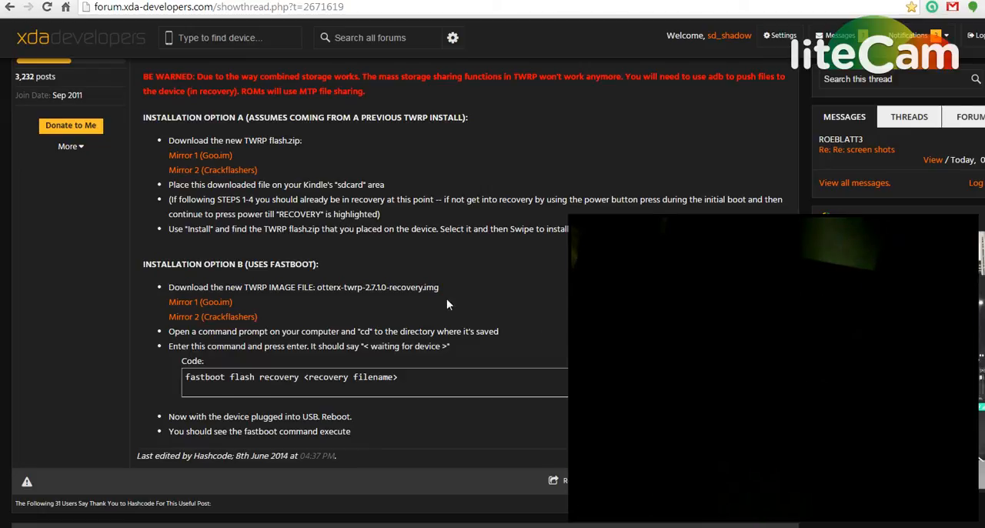
pyautogui.moveTo(153, 284)
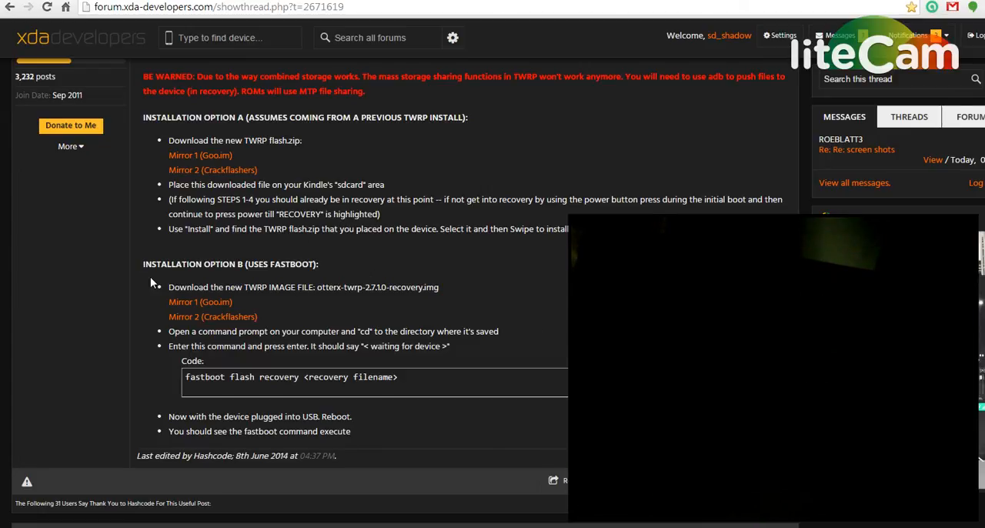
pyautogui.moveTo(365, 280)
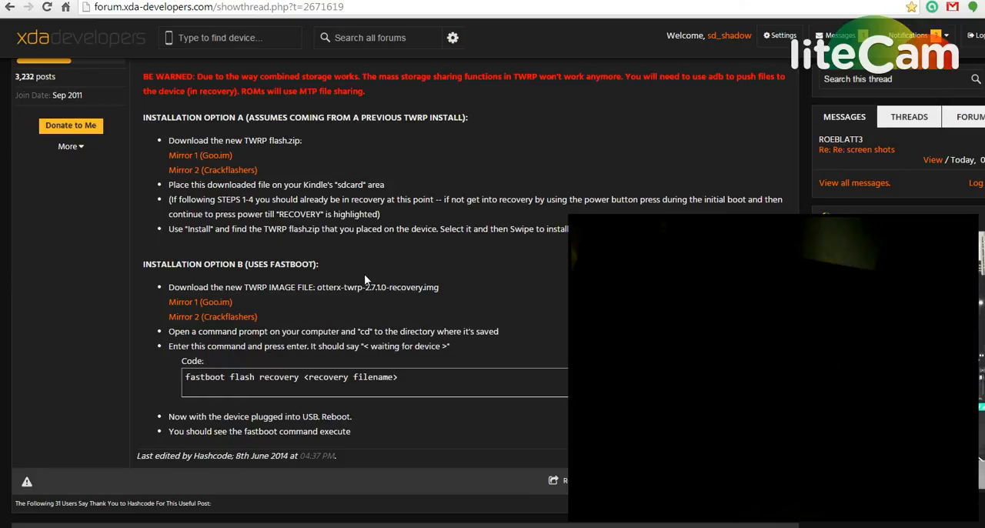
pyautogui.moveTo(413, 276)
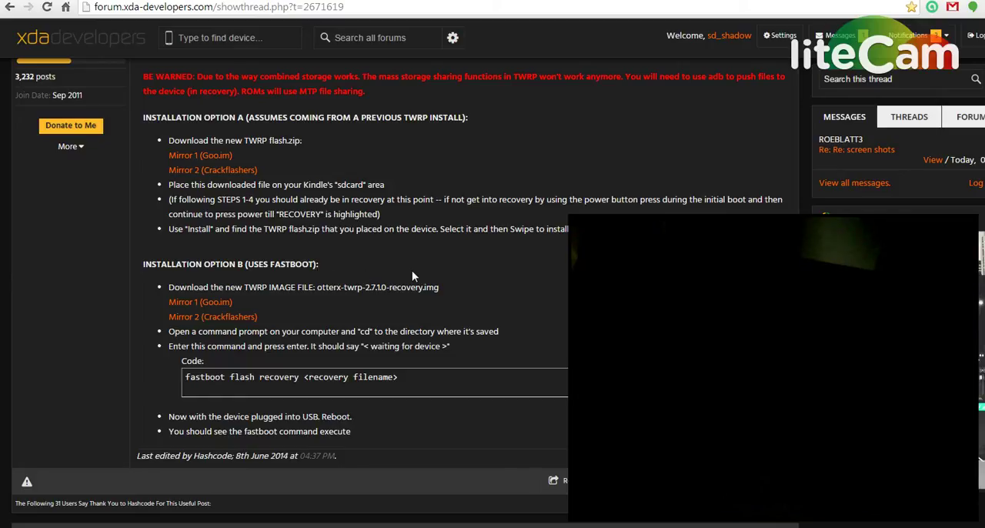
pyautogui.moveTo(394, 279)
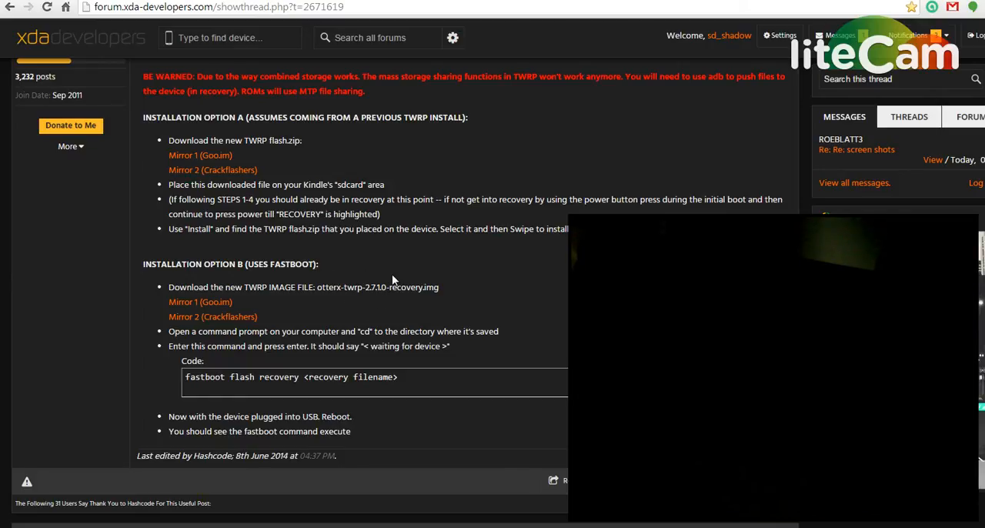
pyautogui.moveTo(397, 260)
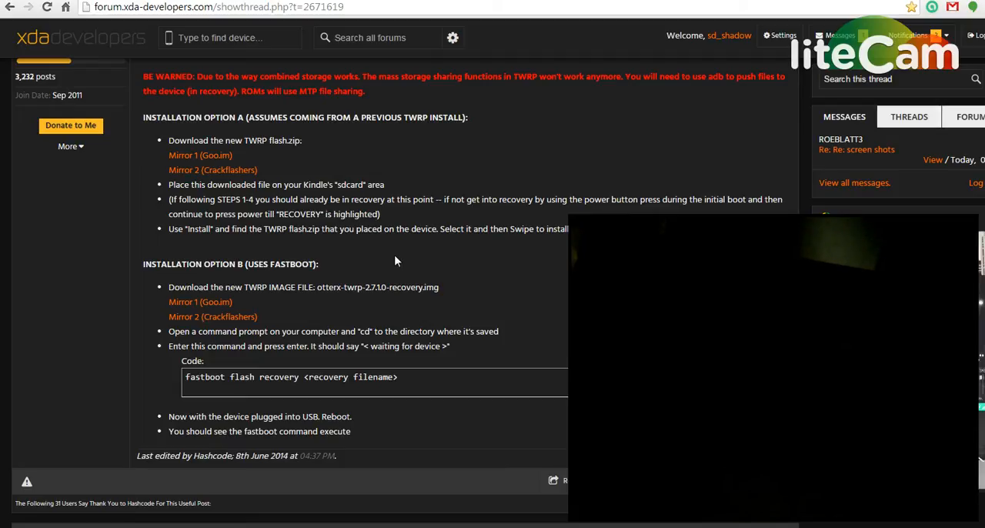
pyautogui.moveTo(353, 257)
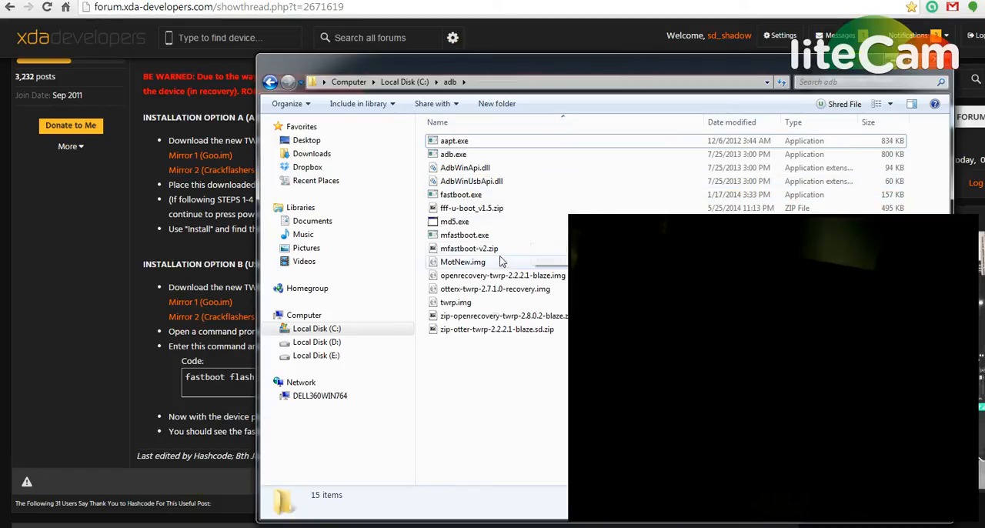
pyautogui.moveTo(458, 234)
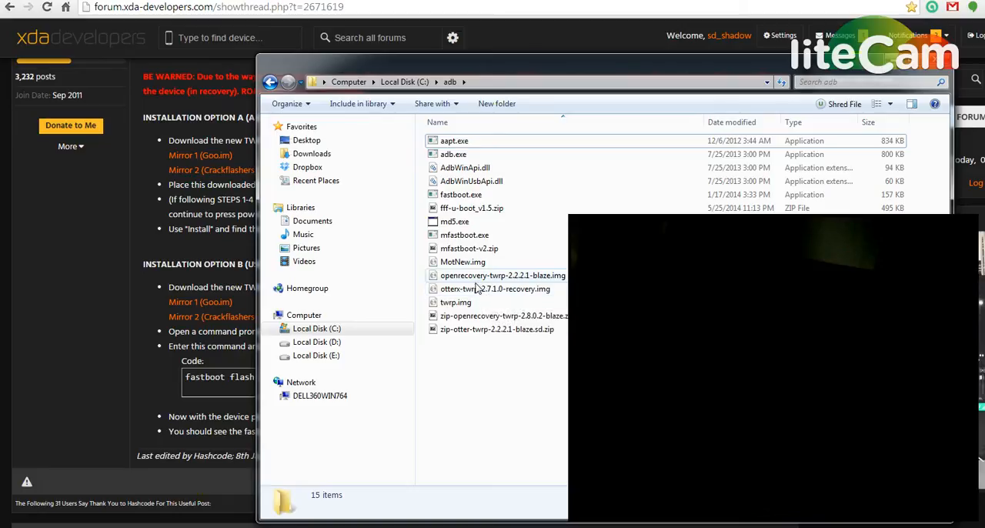
pyautogui.moveTo(488, 295)
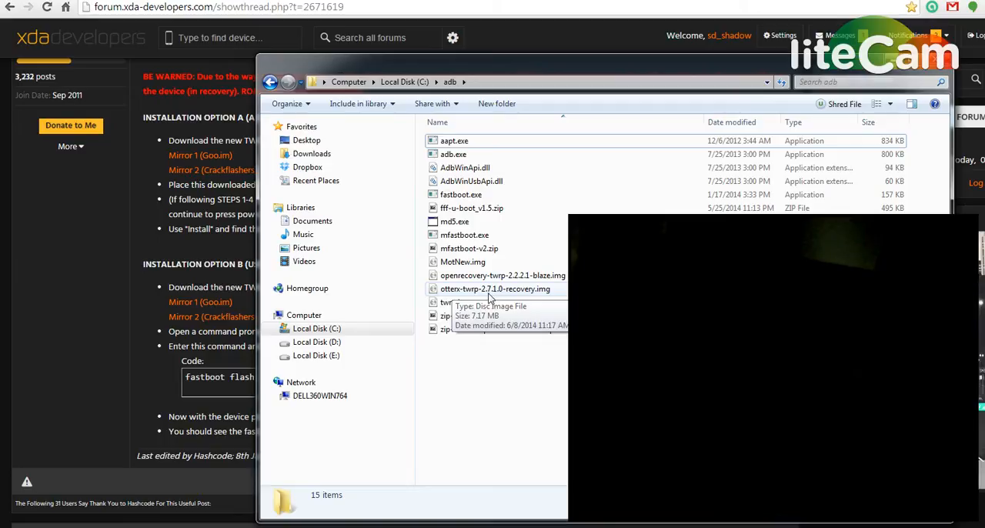
pyautogui.moveTo(504, 293)
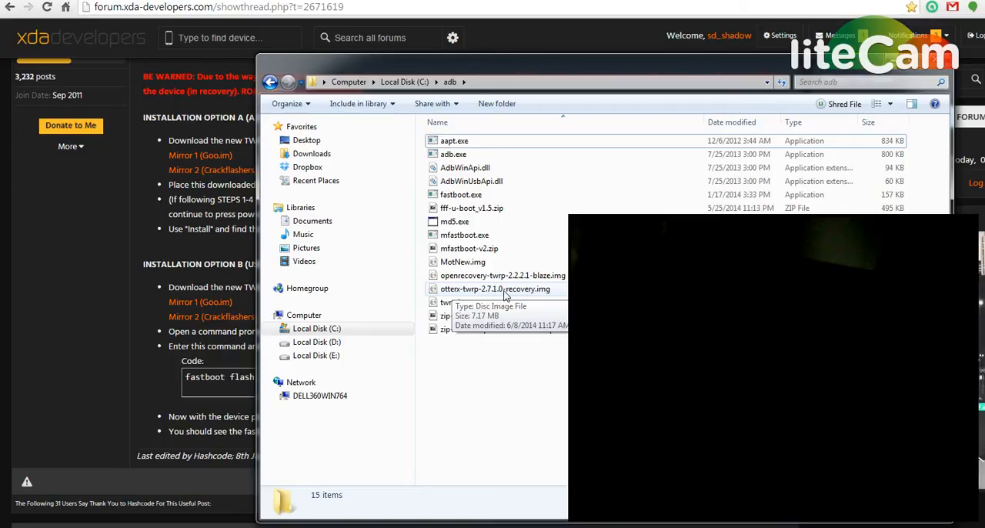
pyautogui.moveTo(554, 293)
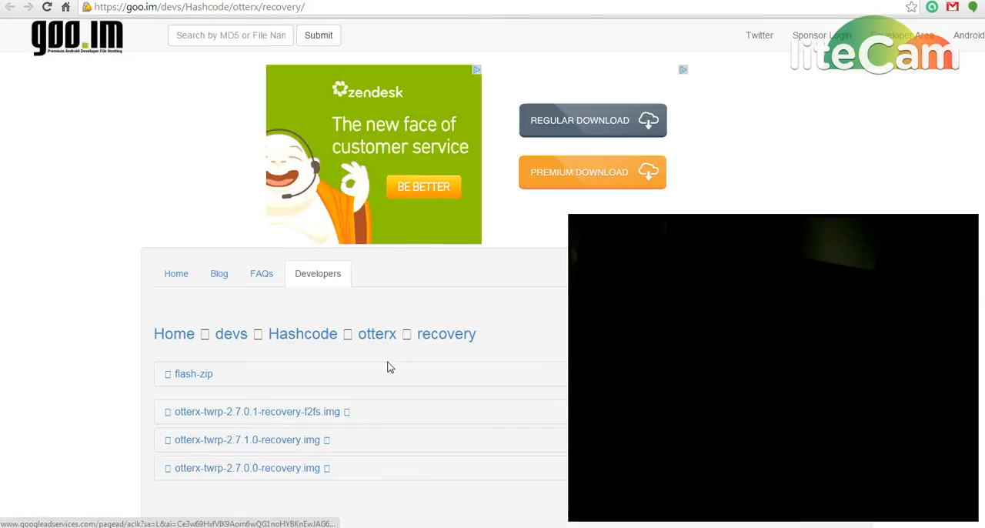
pyautogui.moveTo(132, 443)
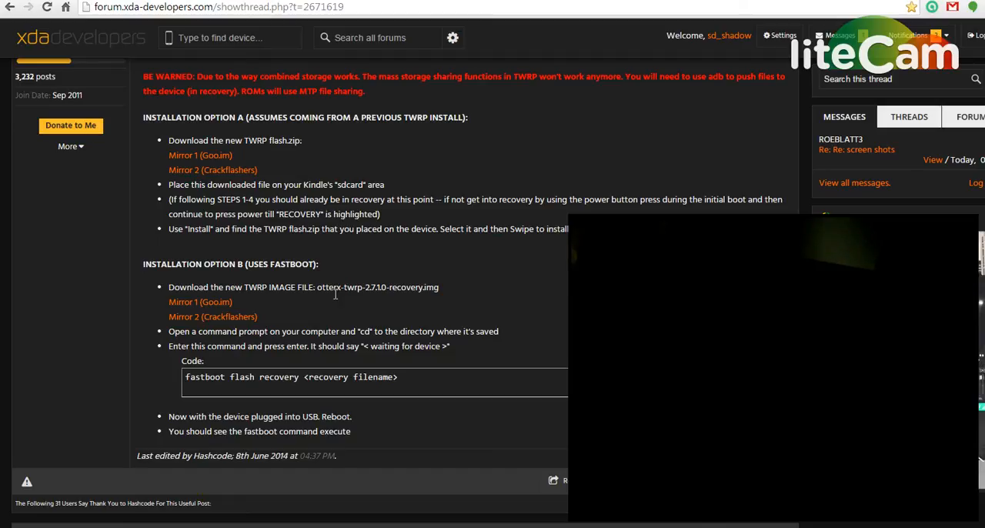
pyautogui.moveTo(485, 255)
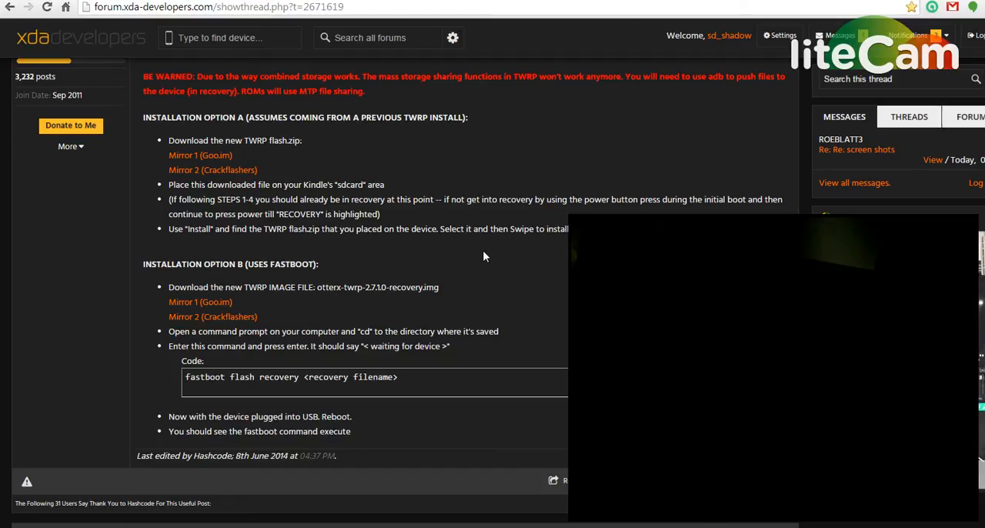
pyautogui.moveTo(721, 19)
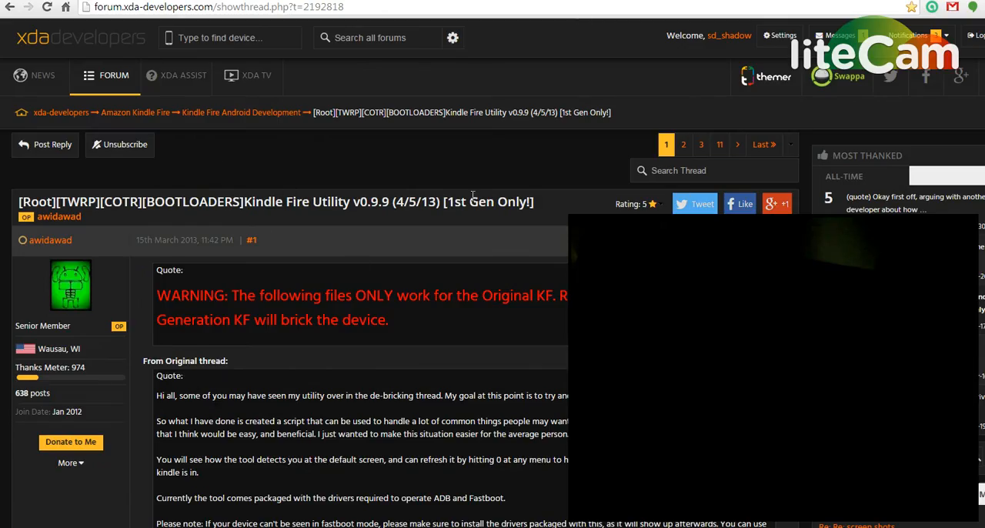
pyautogui.moveTo(379, 224)
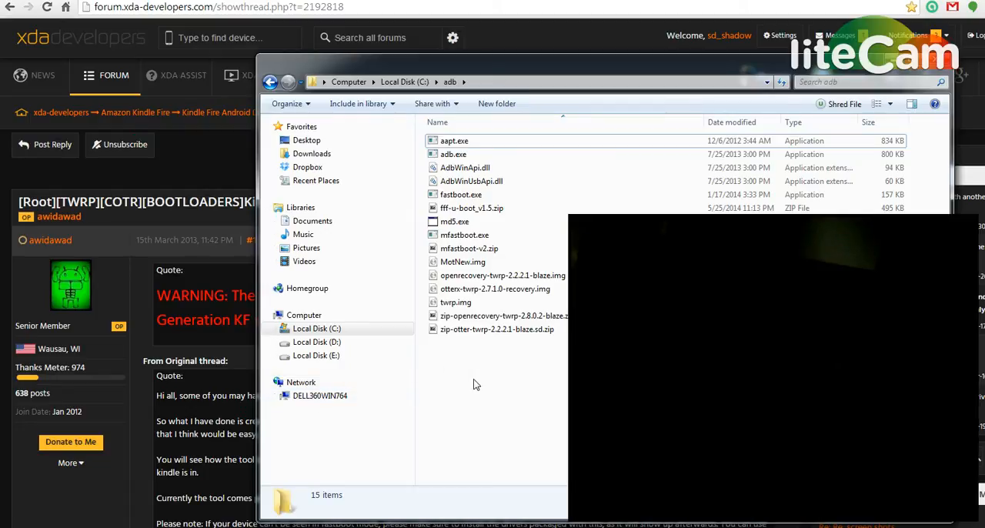
pyautogui.moveTo(472, 405)
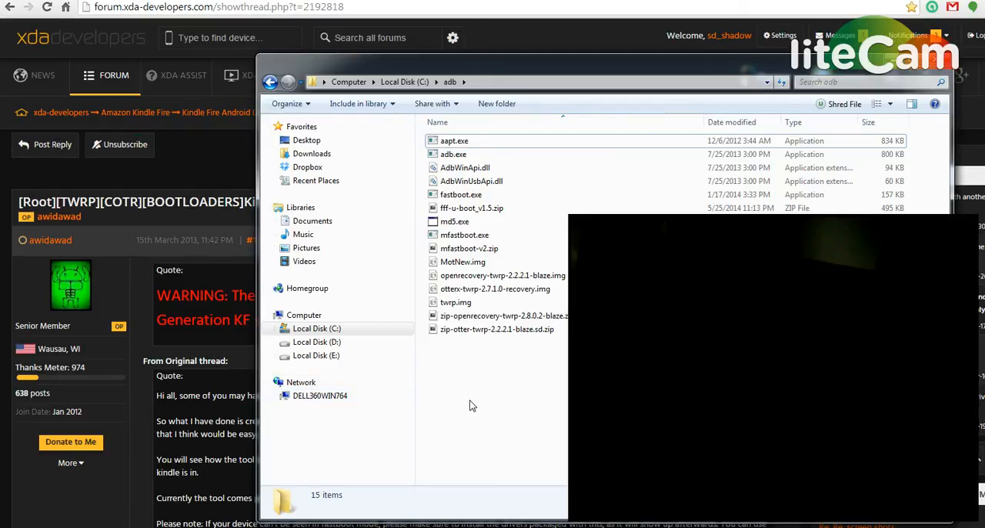
pyautogui.moveTo(481, 394)
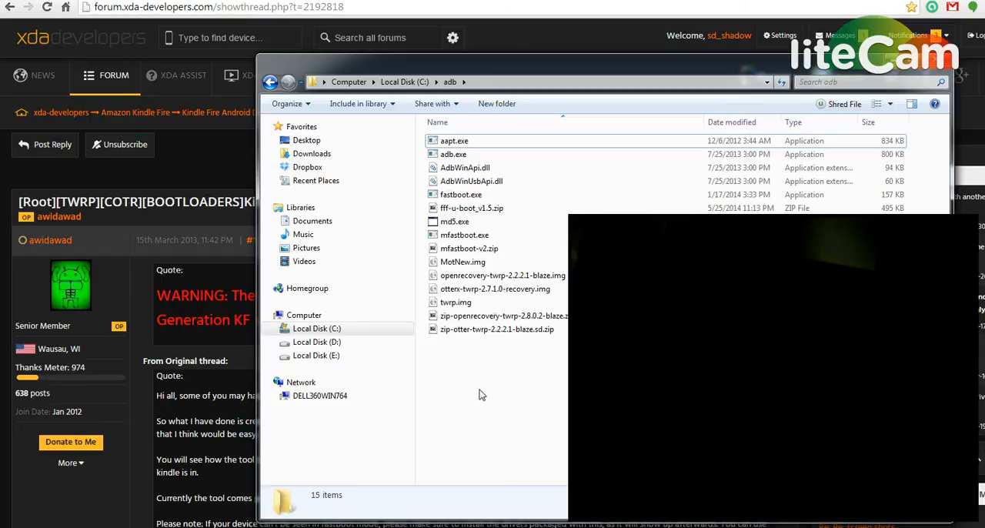
pyautogui.moveTo(485, 385)
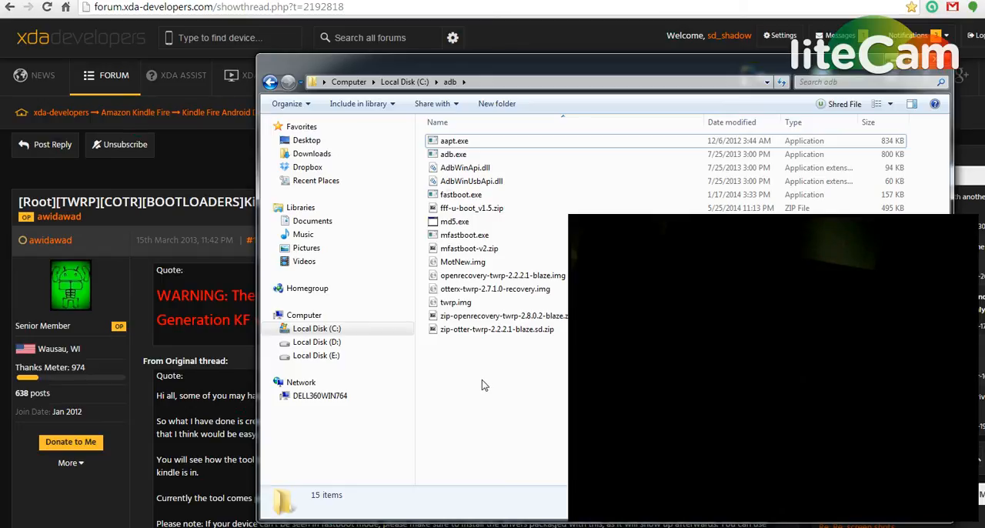
pyautogui.moveTo(488, 388)
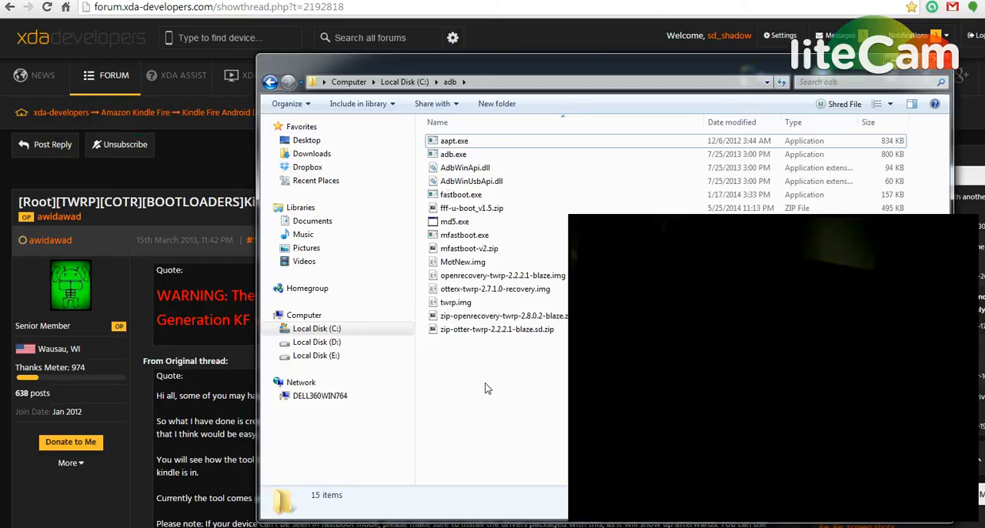
pyautogui.moveTo(491, 380)
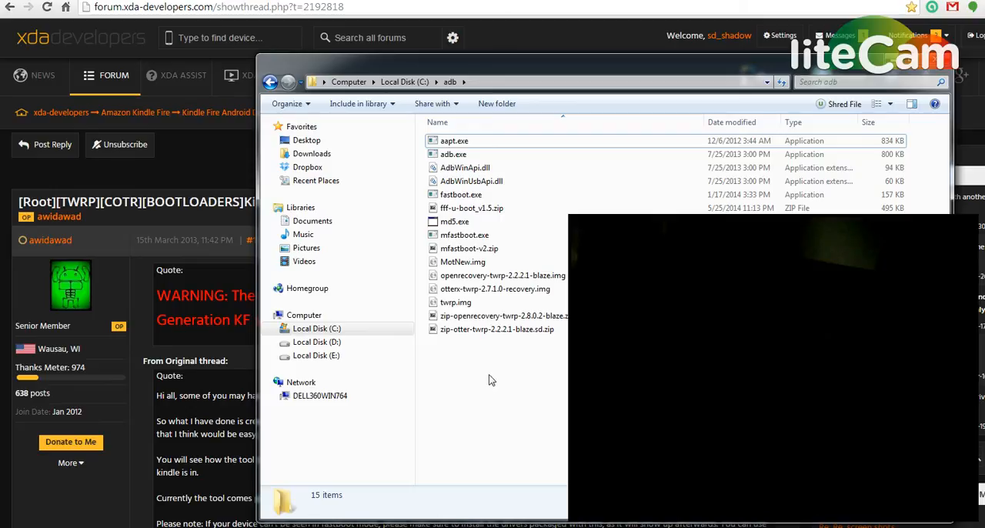
pyautogui.moveTo(488, 370)
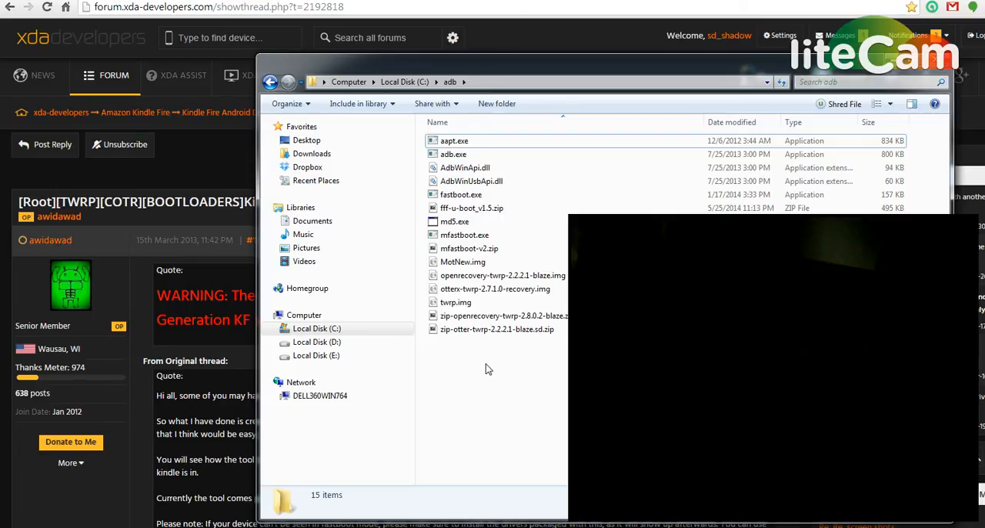
pyautogui.moveTo(494, 387)
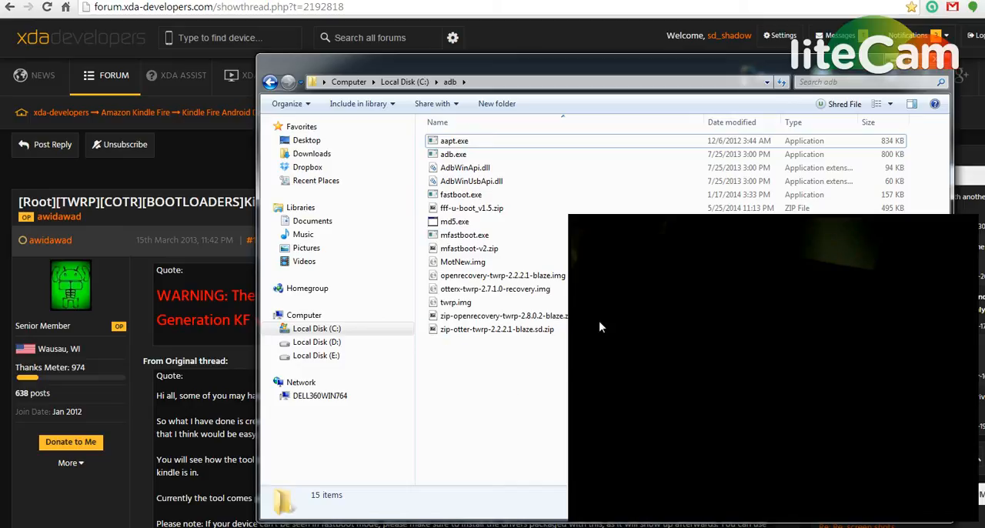
pyautogui.moveTo(65, 491)
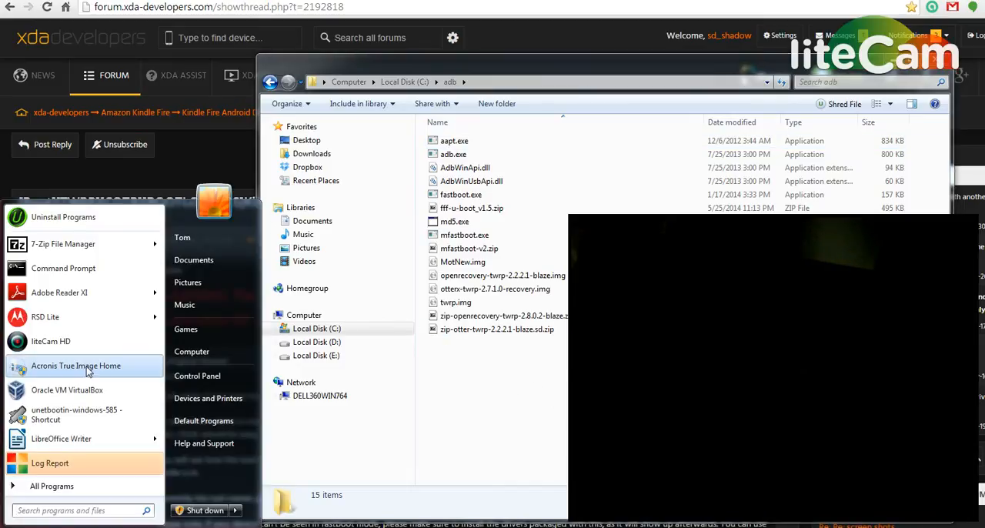
pyautogui.moveTo(71, 503)
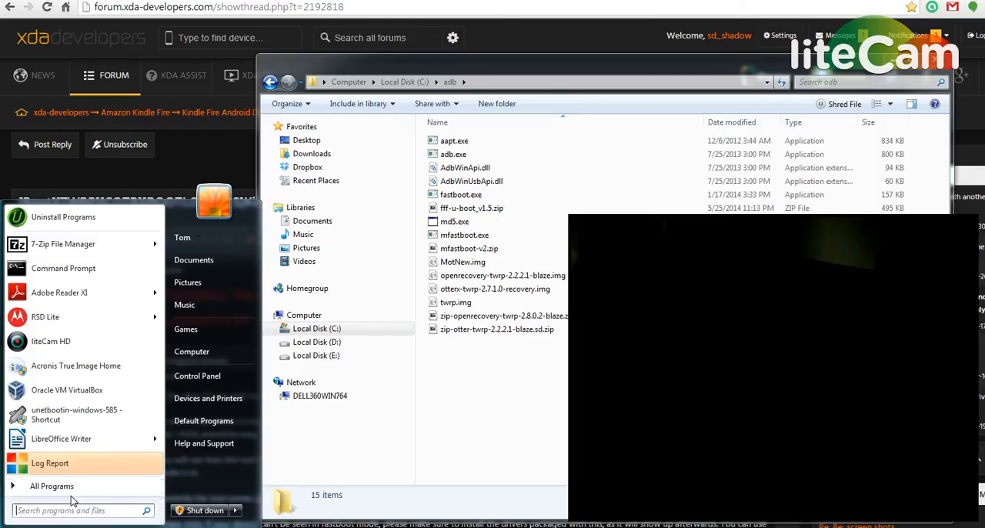
# Step: Show the Start Menu's full All Programs list
pyautogui.click(52, 485)
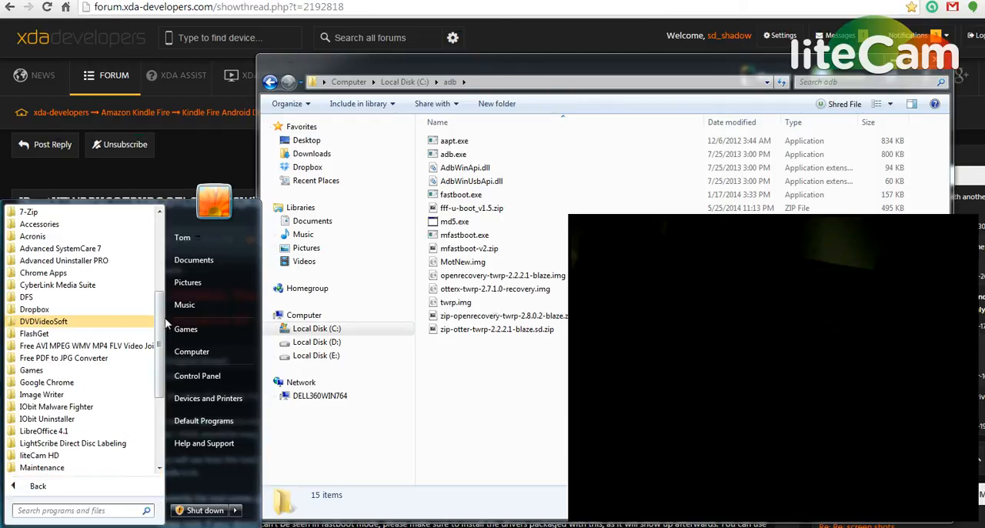
pyautogui.moveTo(39, 223)
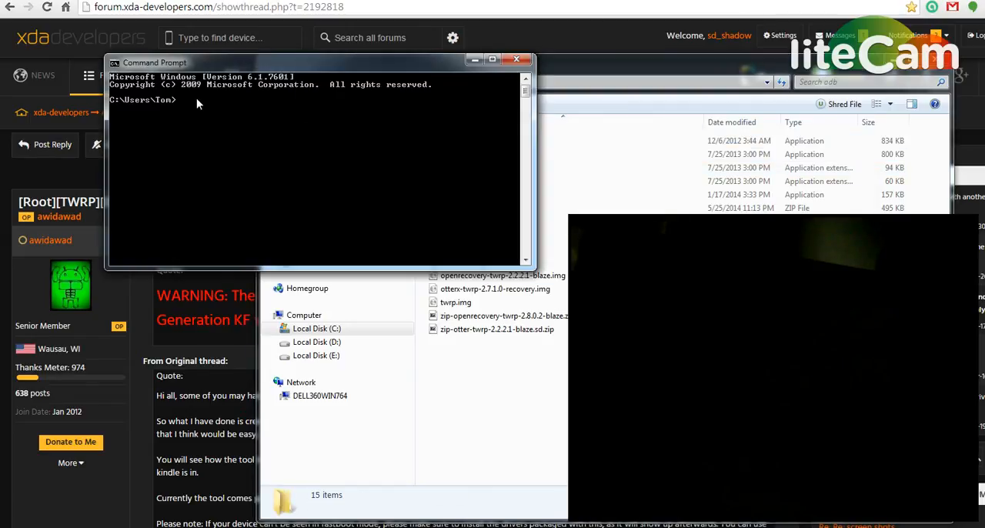
# Step: Change to C:\adb and type 'fastboot flash recovery' in Command Prompt
pyautogui.click(229, 127)
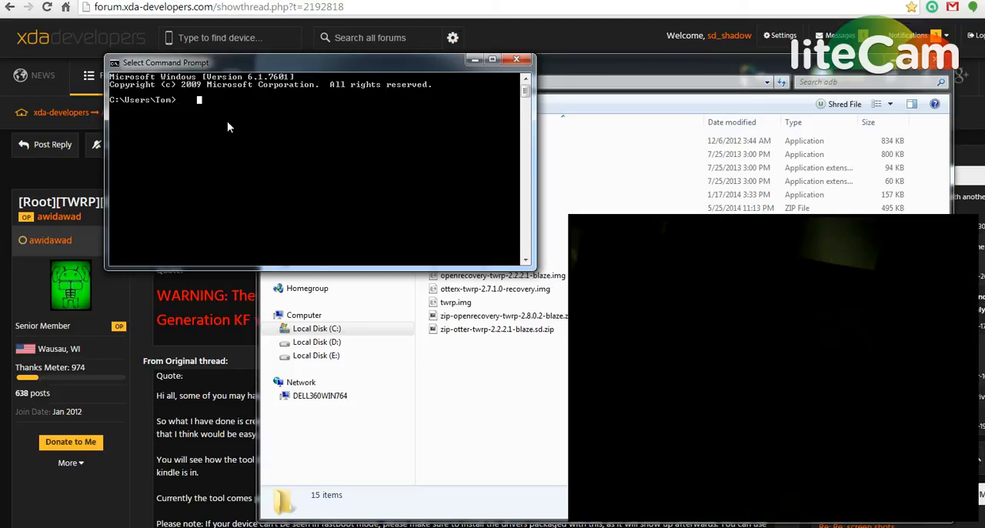
pyautogui.write('cd ad')
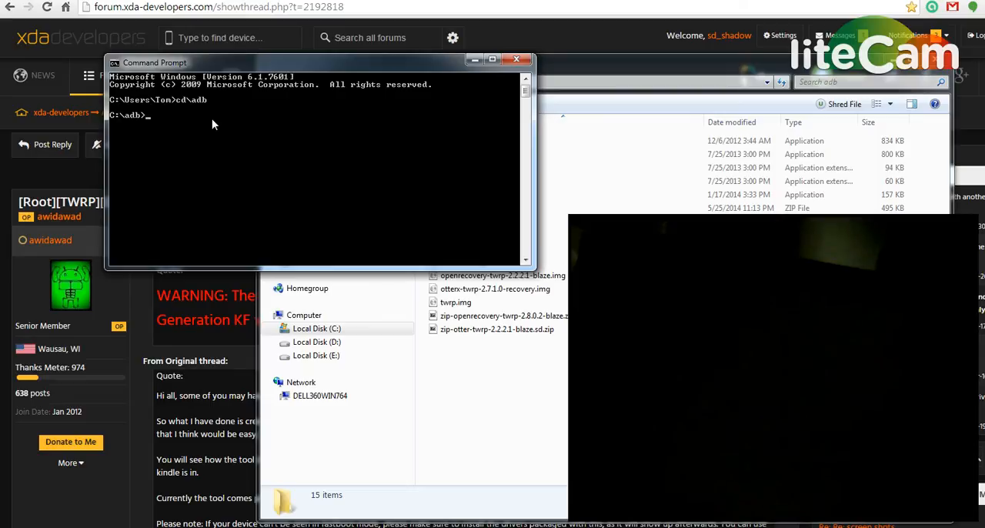
pyautogui.write('fastboot f')
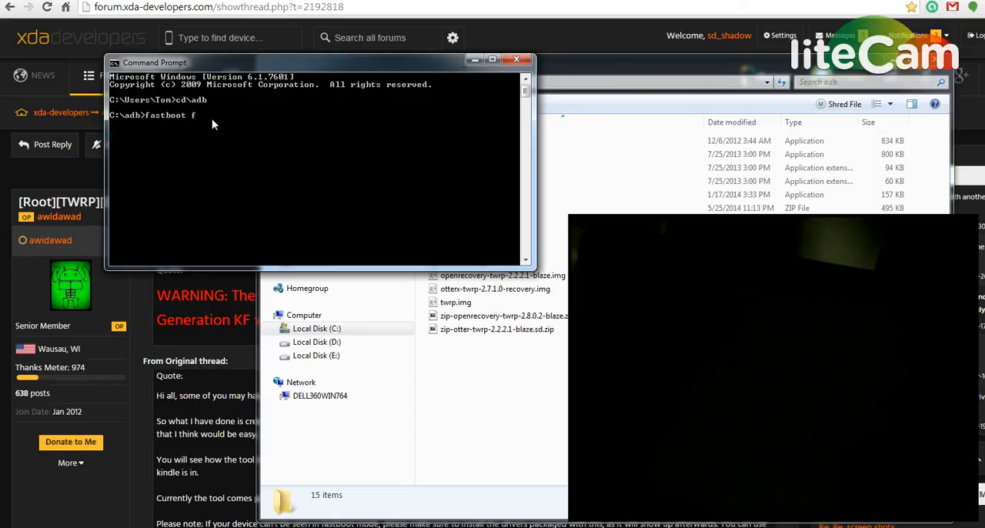
pyautogui.write('lash')
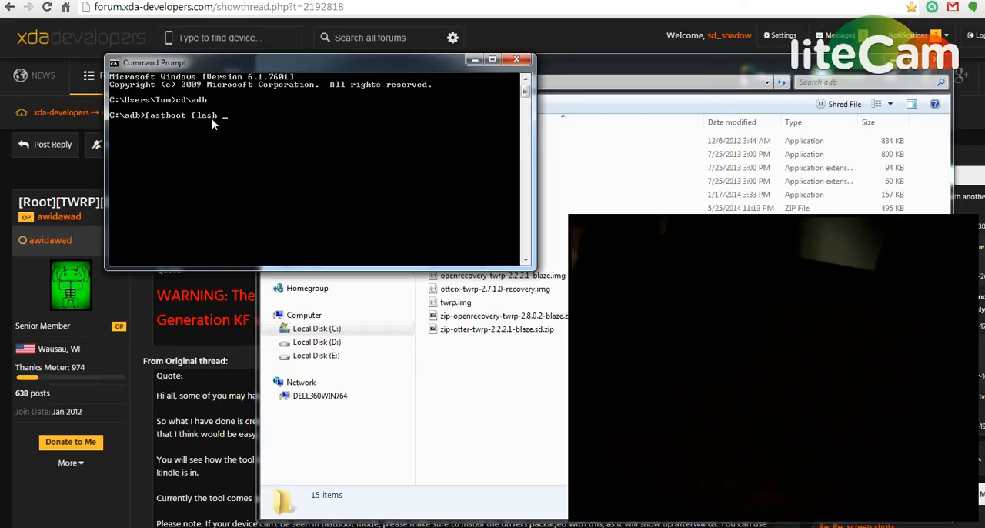
pyautogui.write('recov')
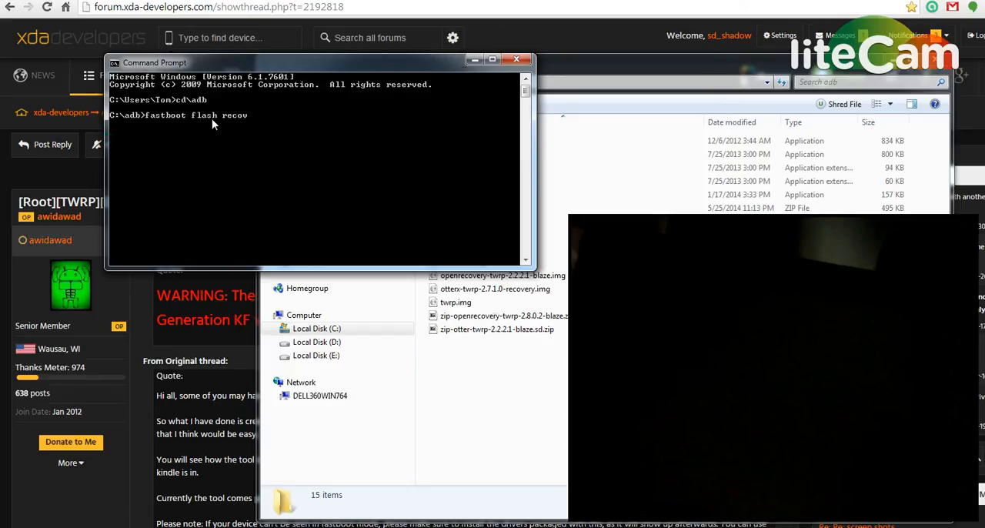
pyautogui.write('er')
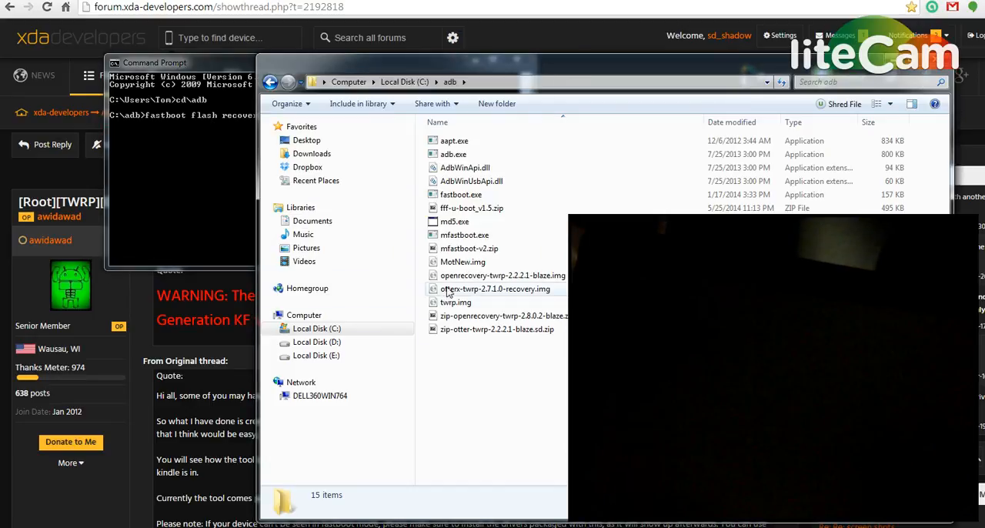
# Step: Select otterx-twrp-2.7.1.0-recovery.img in Explorer and grab its file name
pyautogui.click(497, 288)
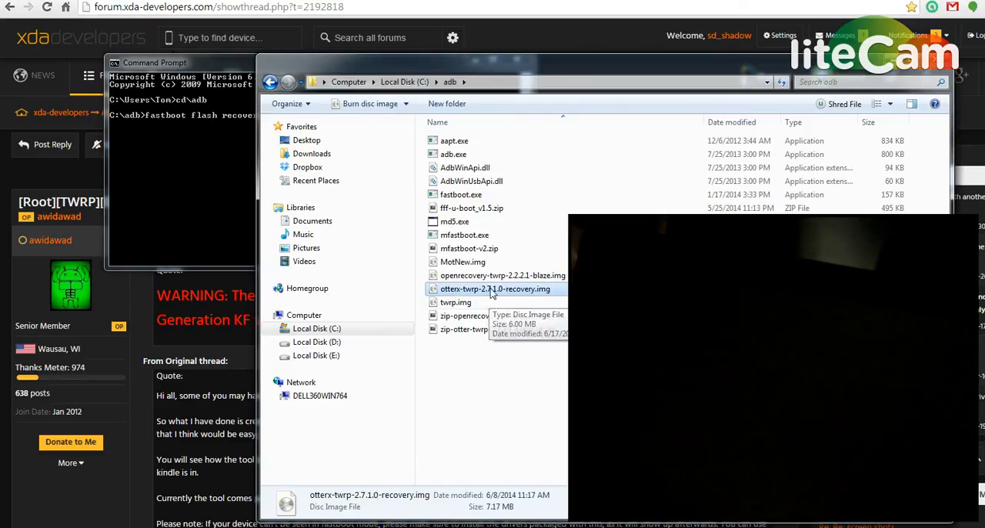
pyautogui.doubleClick(494, 288)
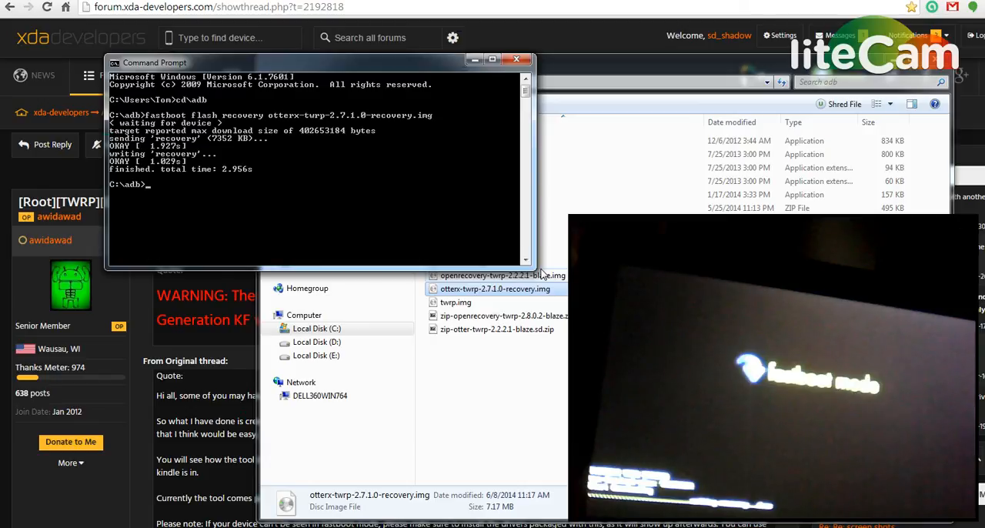
# Step: Type 'fastboot reboot' at the C:\adb prompt
pyautogui.write('fastboo')
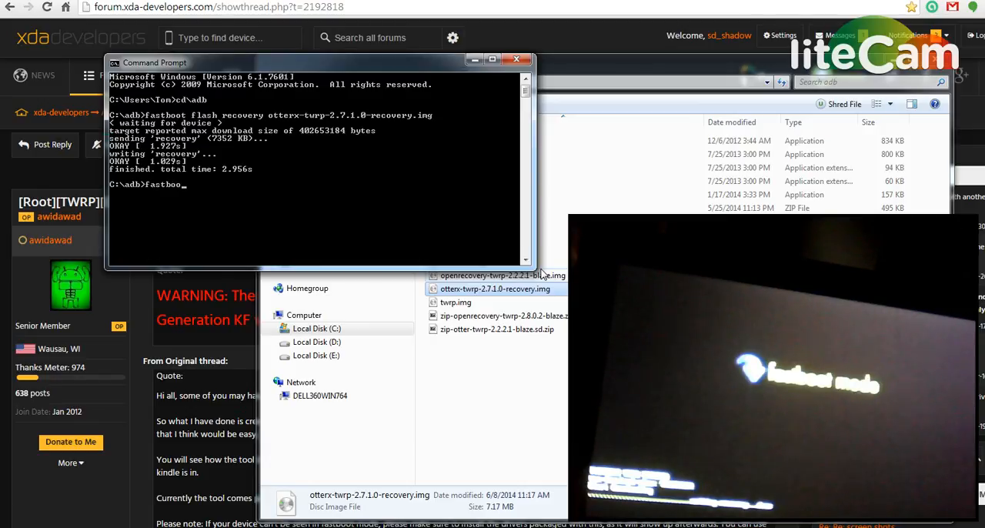
pyautogui.write('reboot')
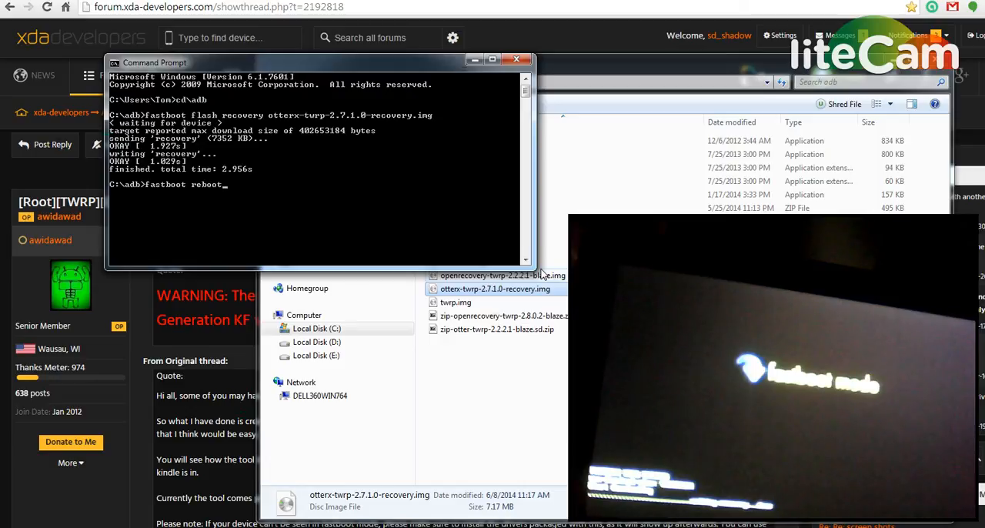